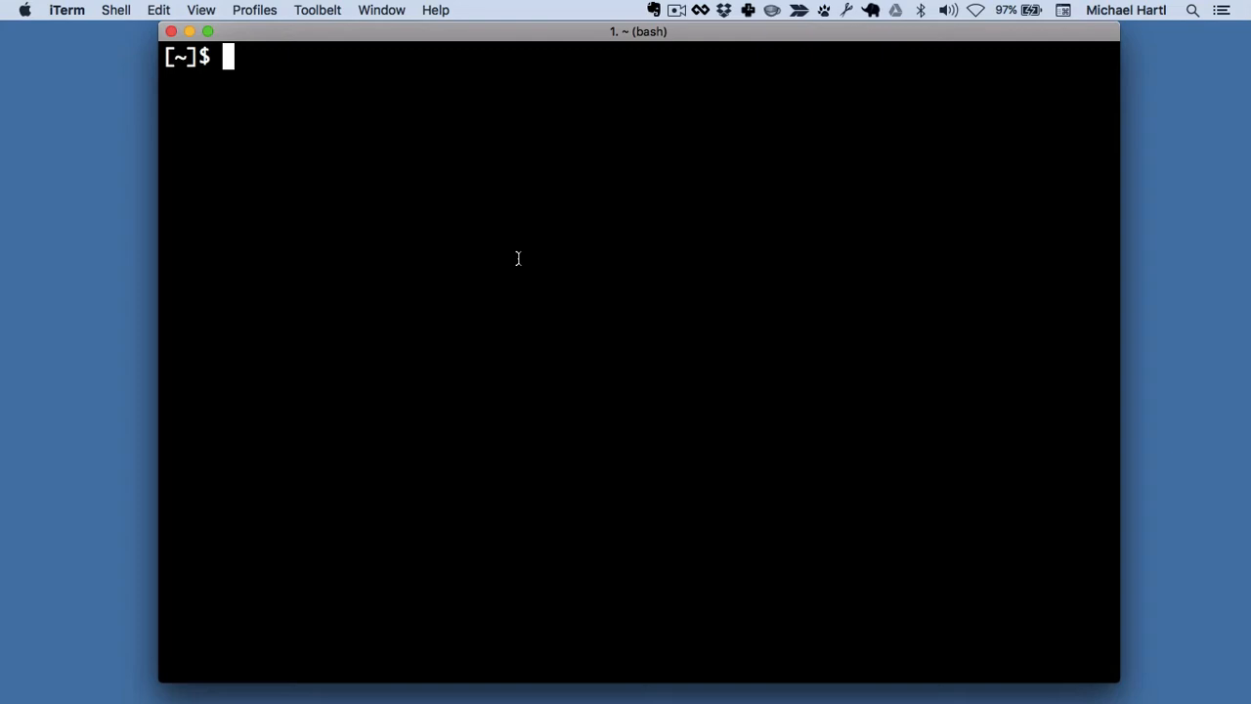
- Echo hello, then echo "goodbye" with double quotes
type("echo hello")
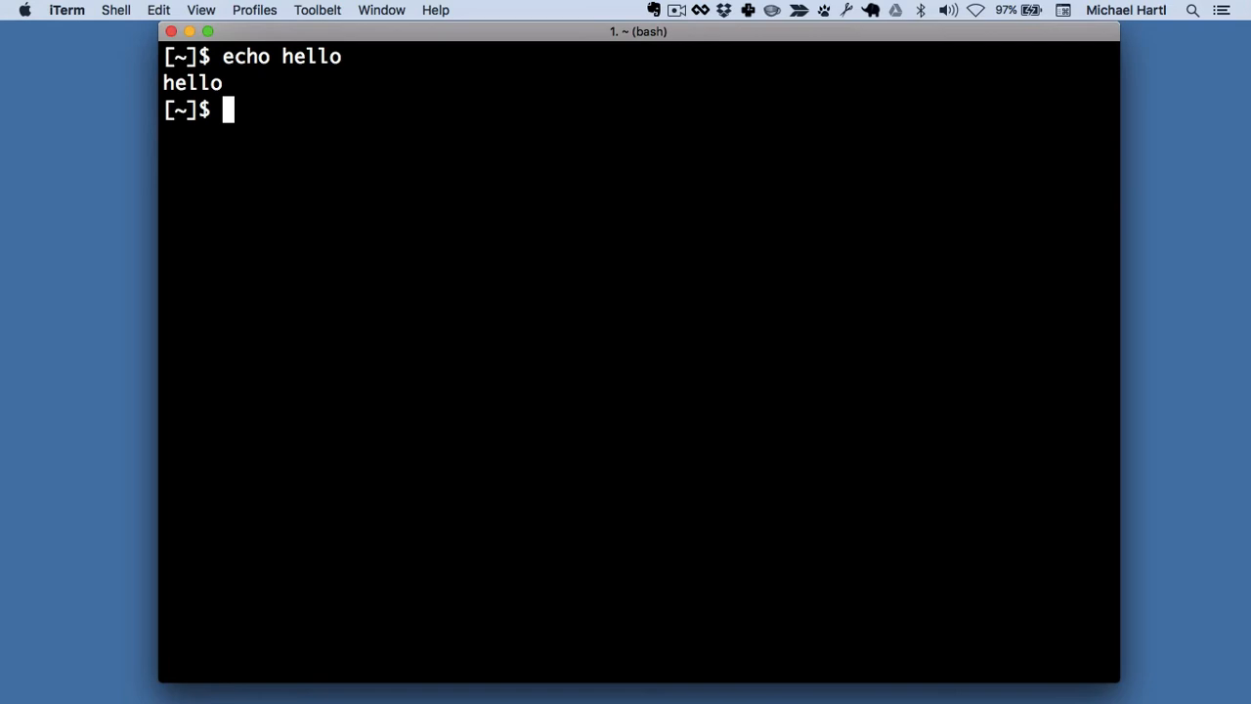
type("echo")
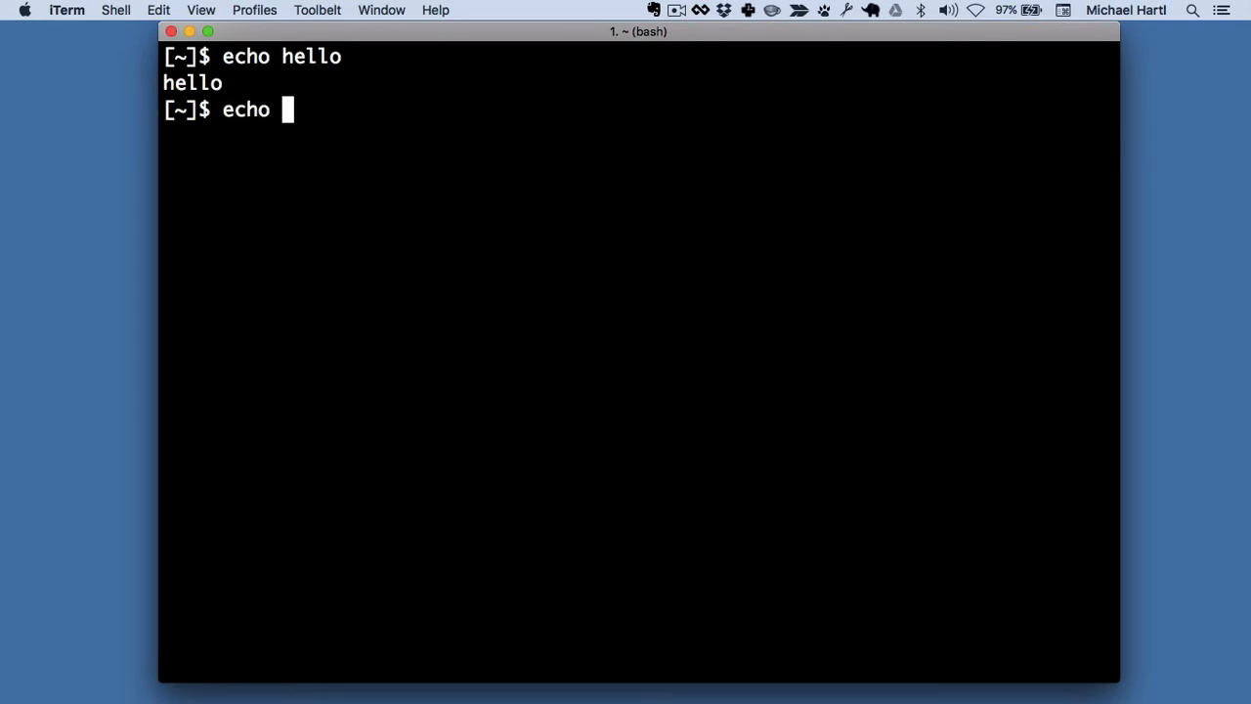
type("\"good")
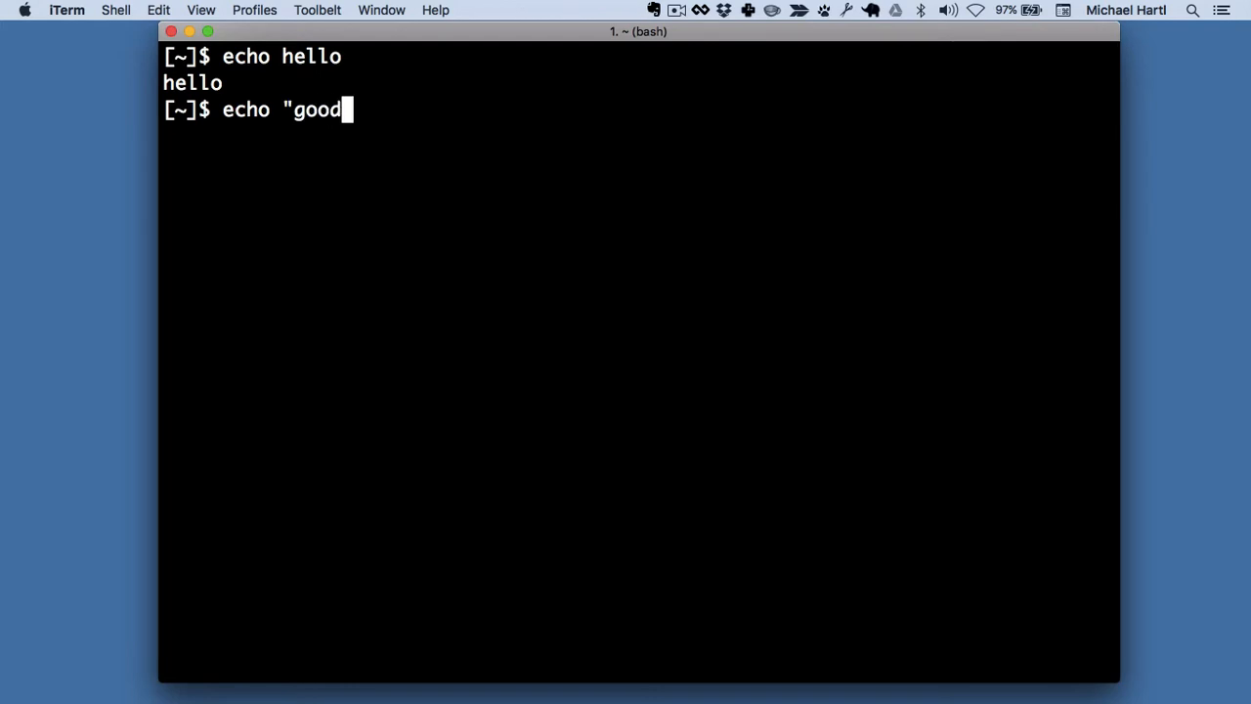
key("Return")
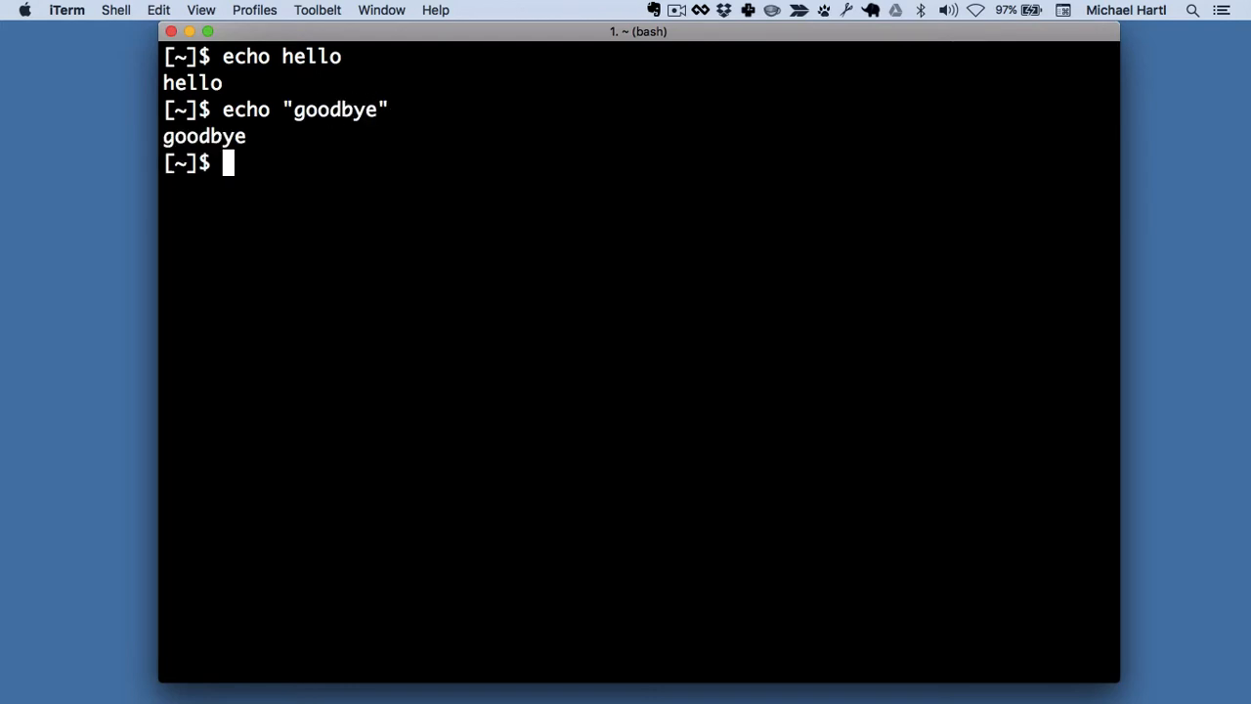
- Echo 'goodbye' again using single quotes
type("echo '")
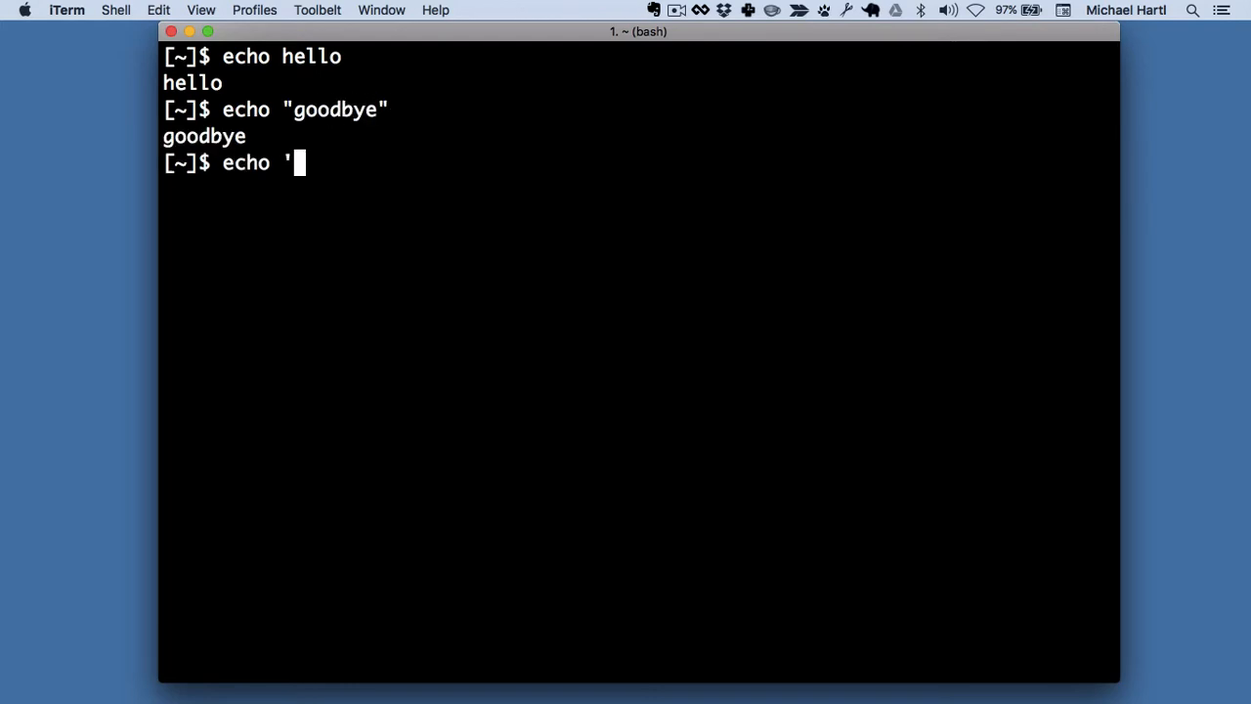
type("goodbye'")
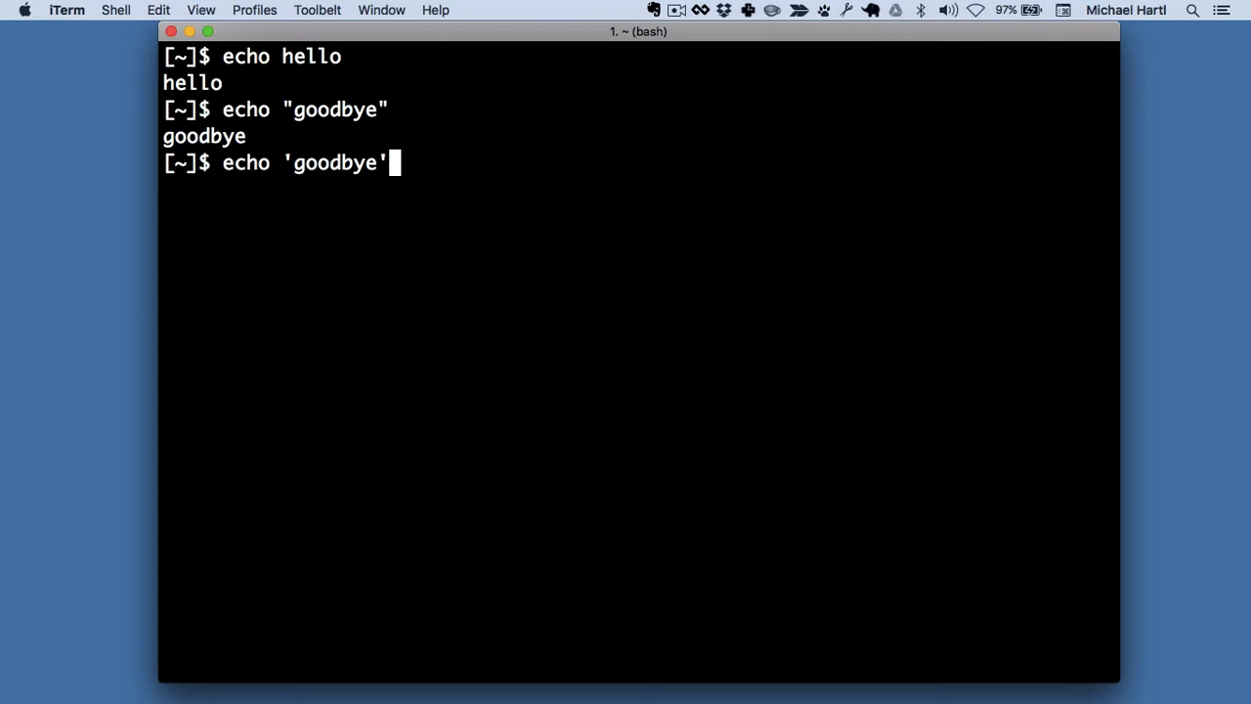
key("Return")
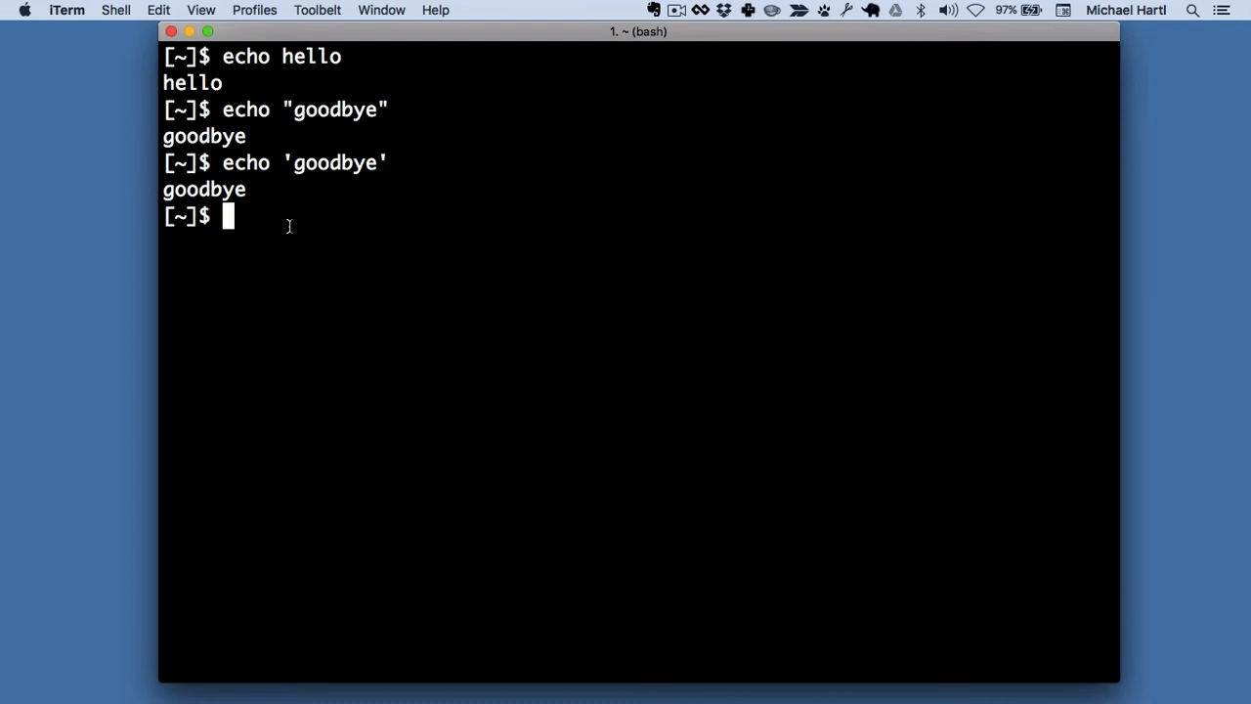
mouse_move(239, 86)
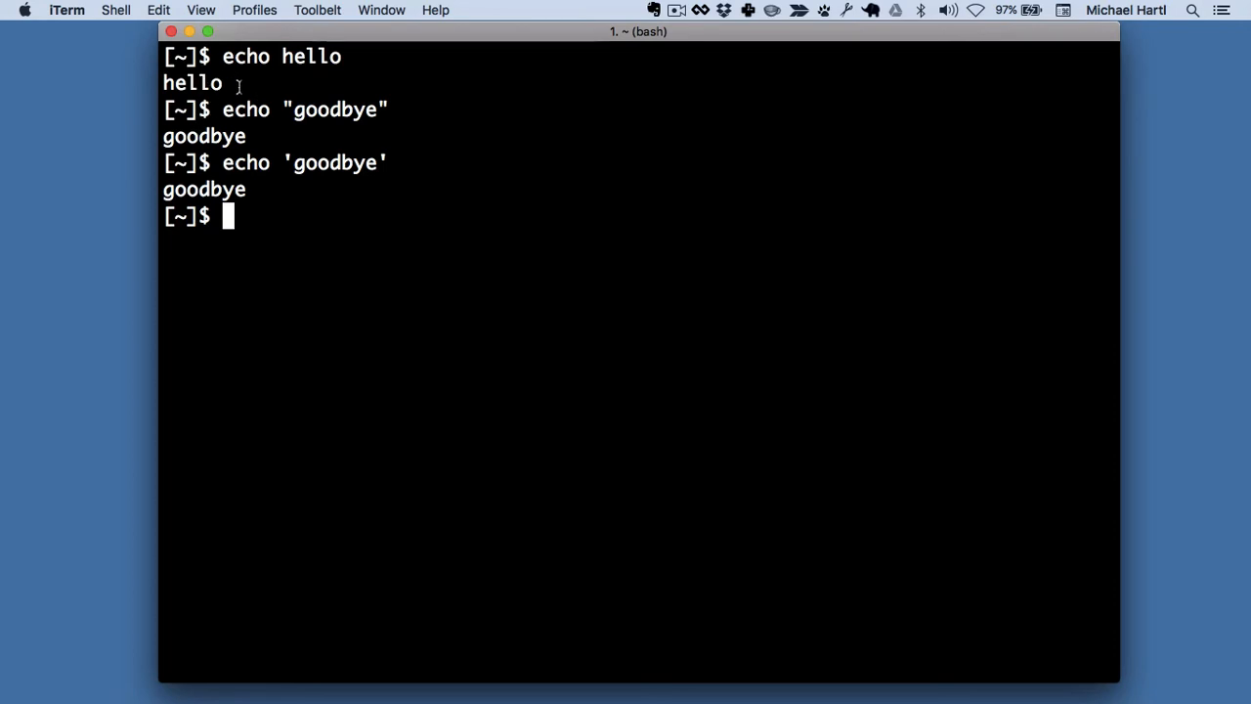
double_click(192, 82)
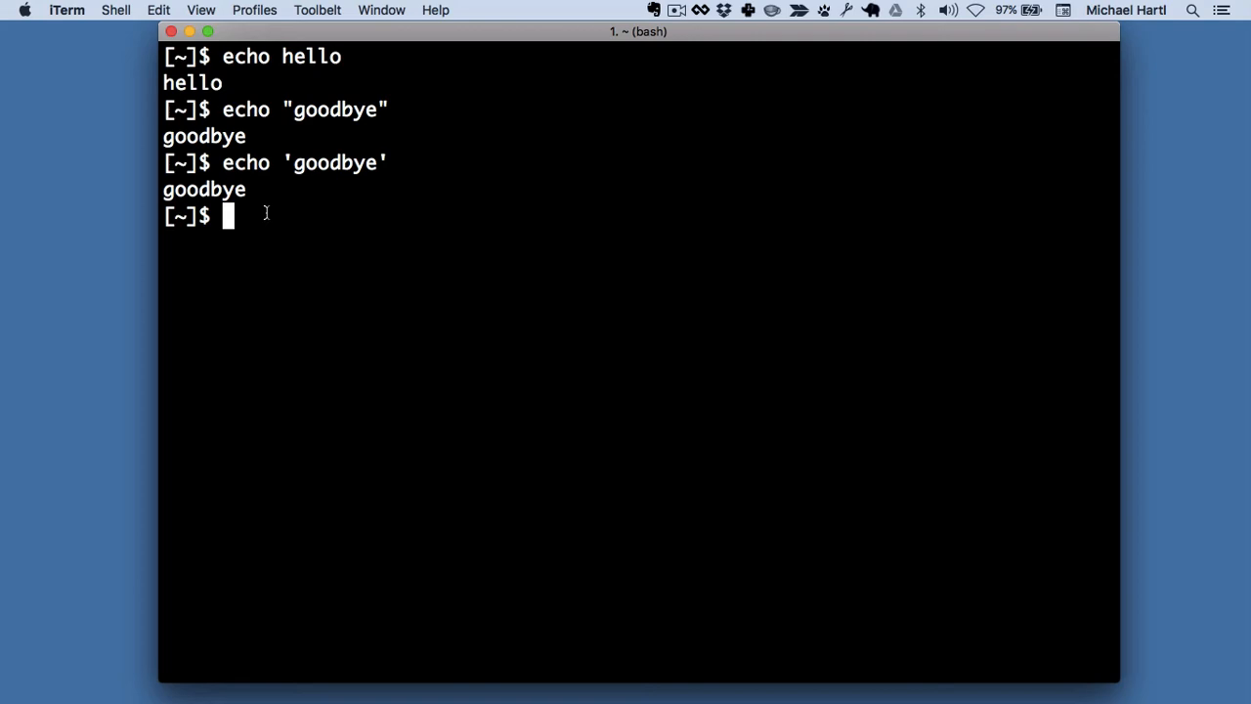
mouse_move(306, 215)
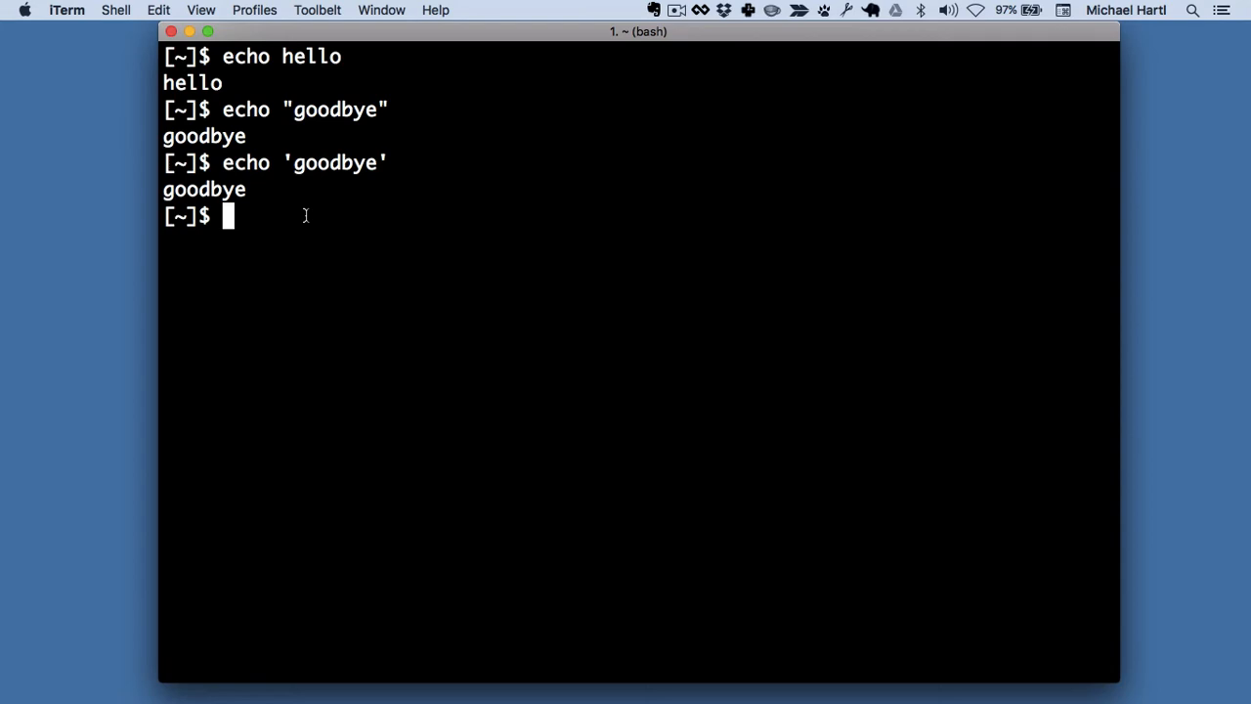
- Run echo "hello, goodbye with an unclosed quote, then abandon the > continuation prompt
type("echo")
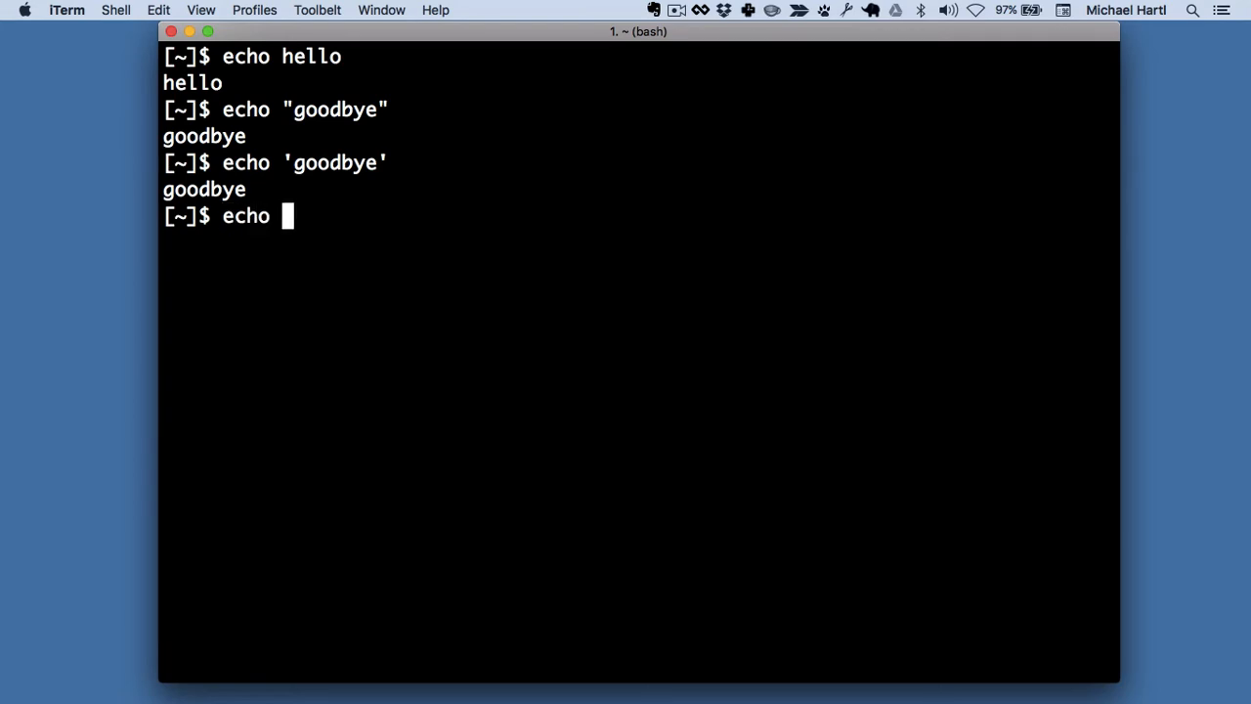
type("\"hello,")
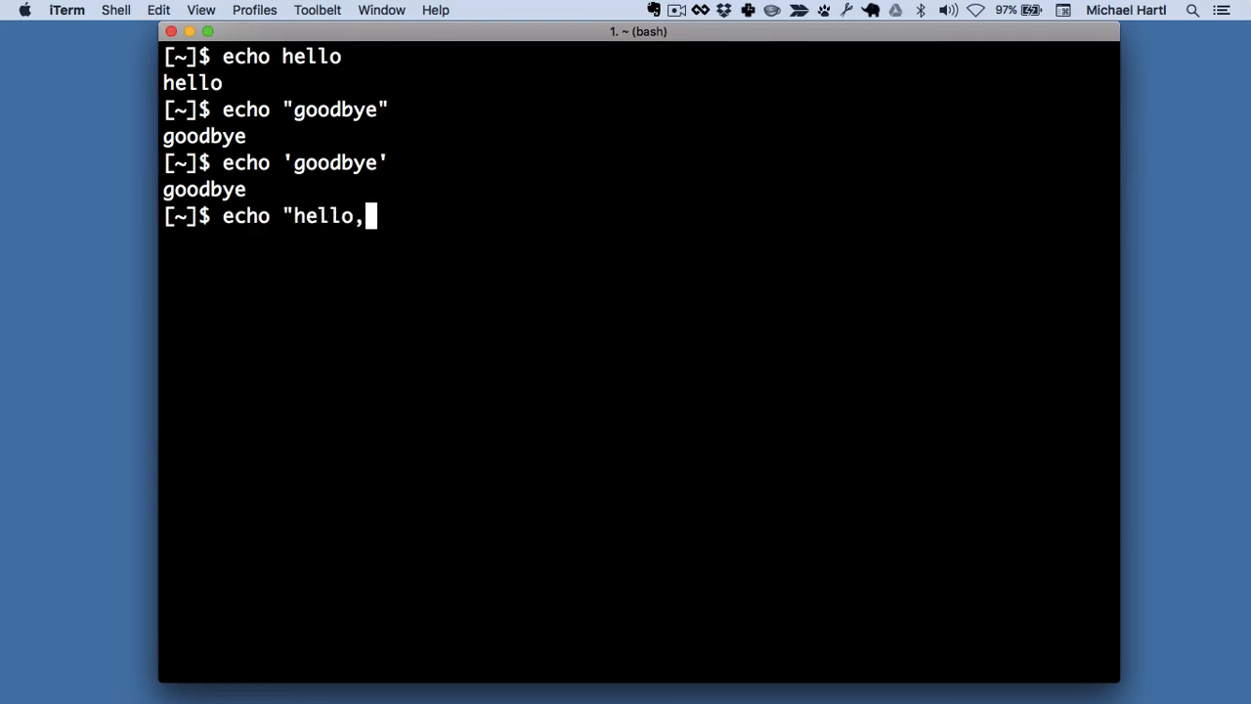
type("goodbye")
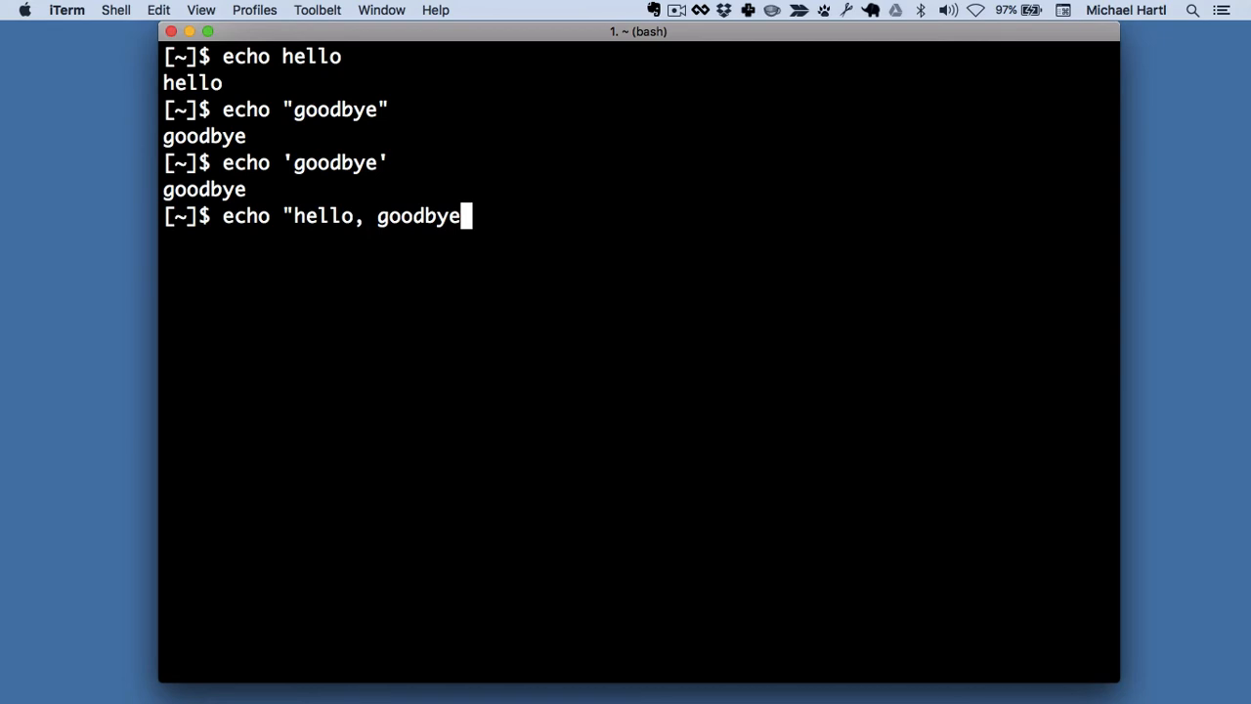
key("Return")
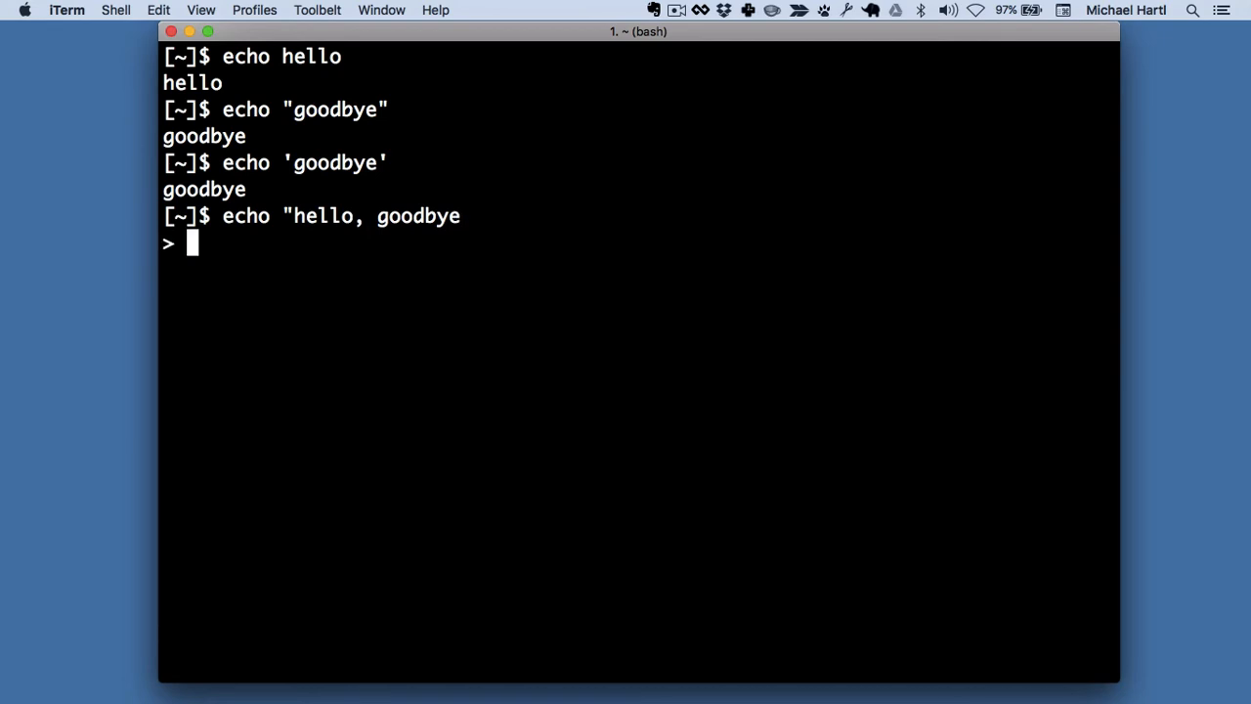
mouse_move(349, 259)
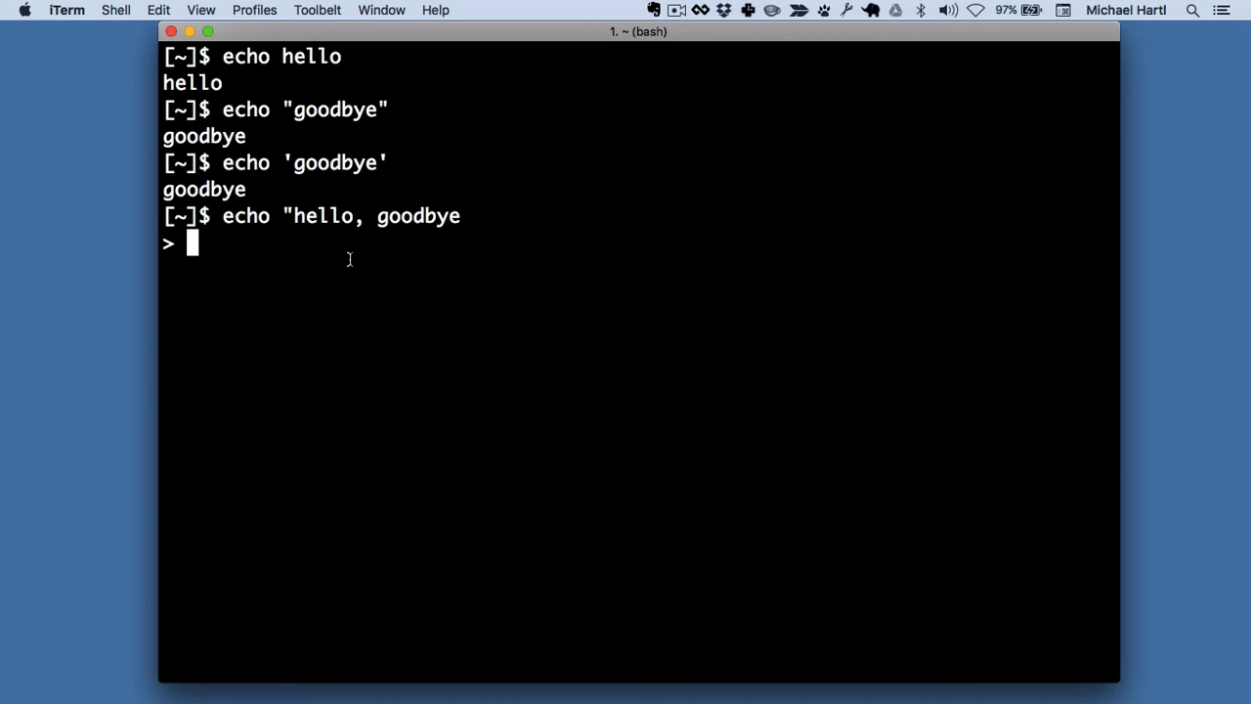
key("ctrl+c")
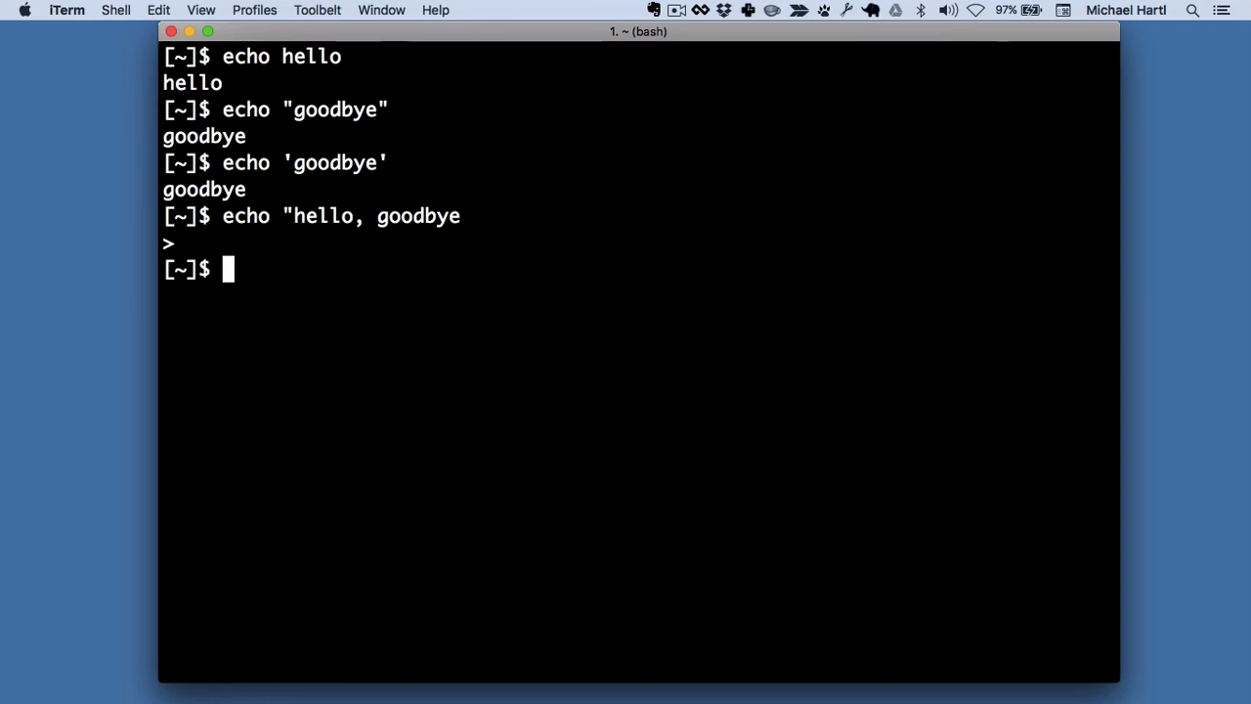
- Run grep foobar with no input file and interrupt it while it waits
type("grep")
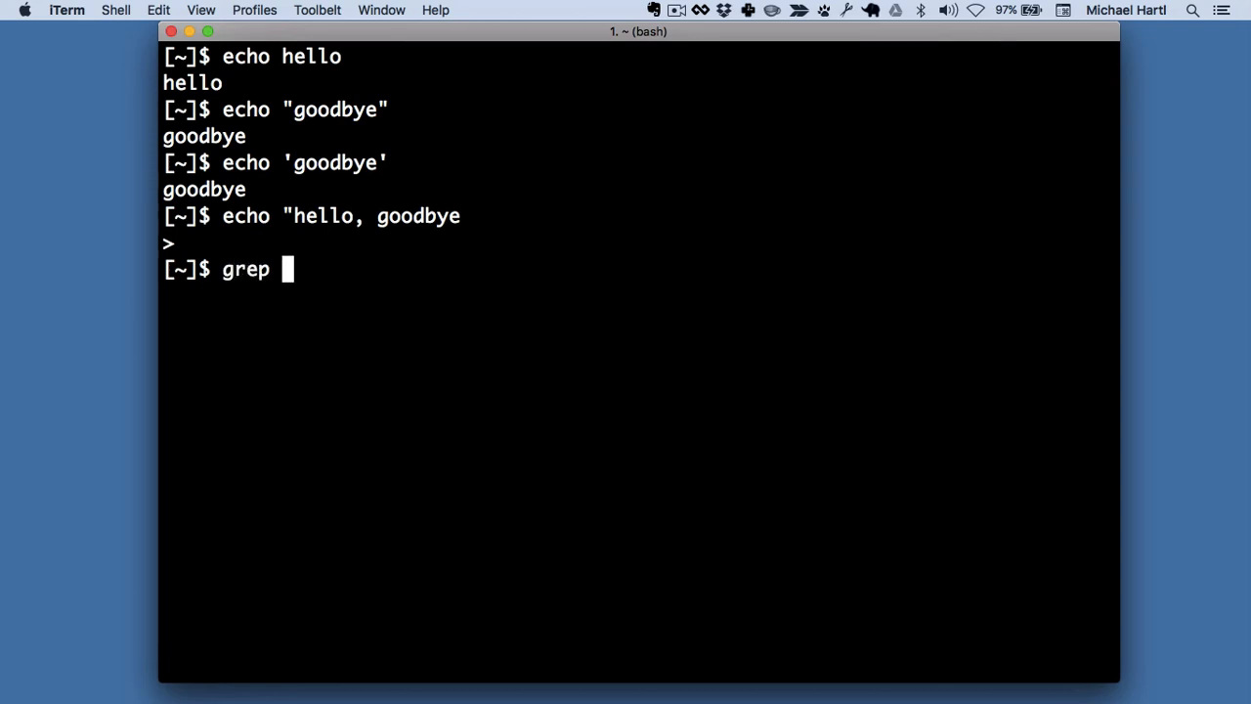
type("foobar")
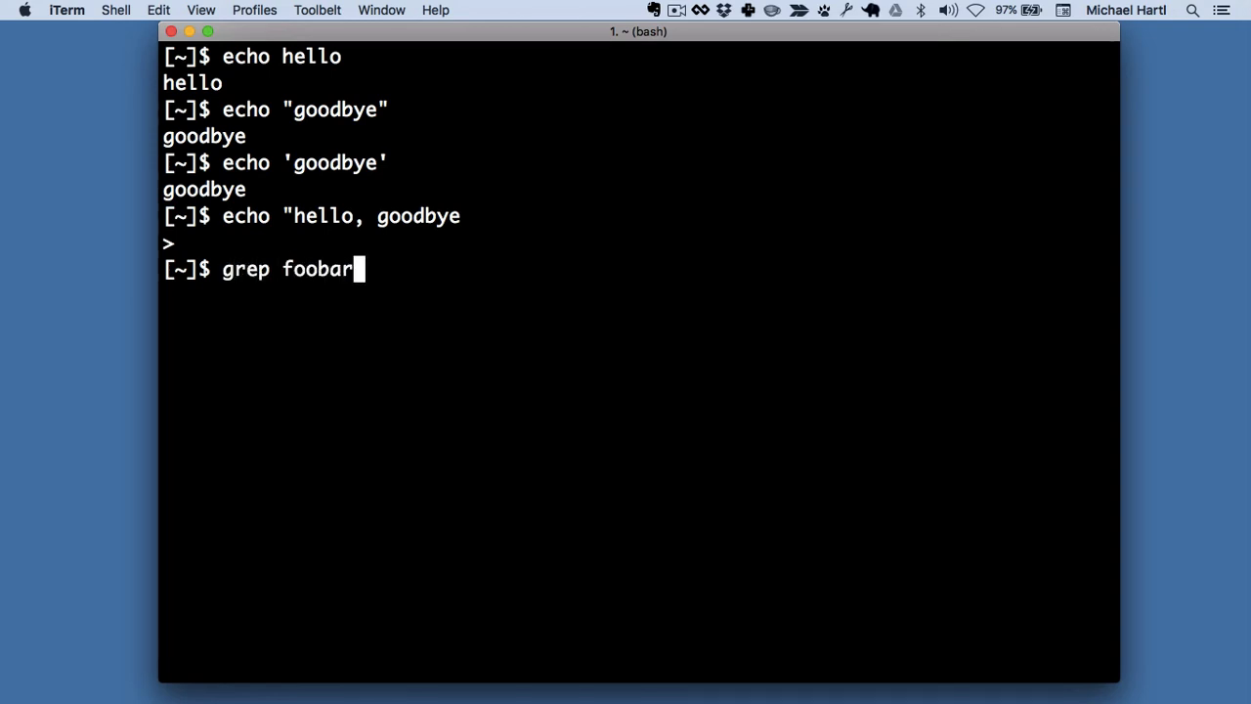
key("Return")
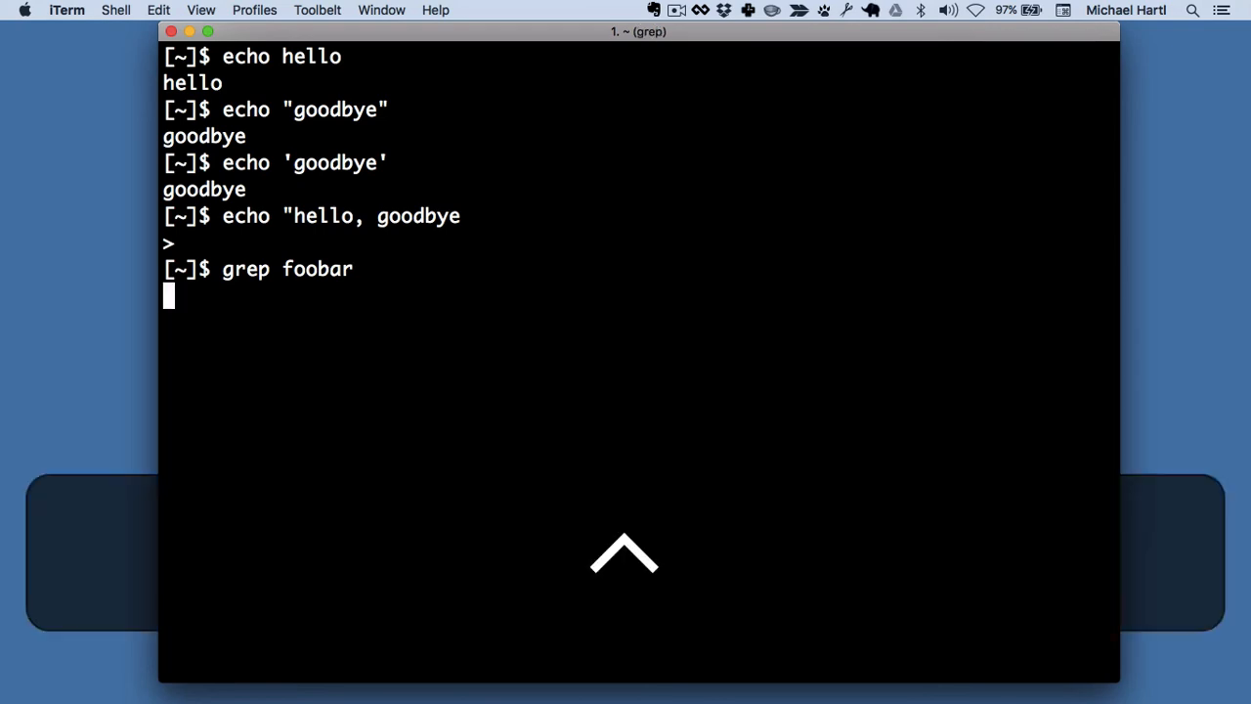
key("ctrl+c")
type("tail")
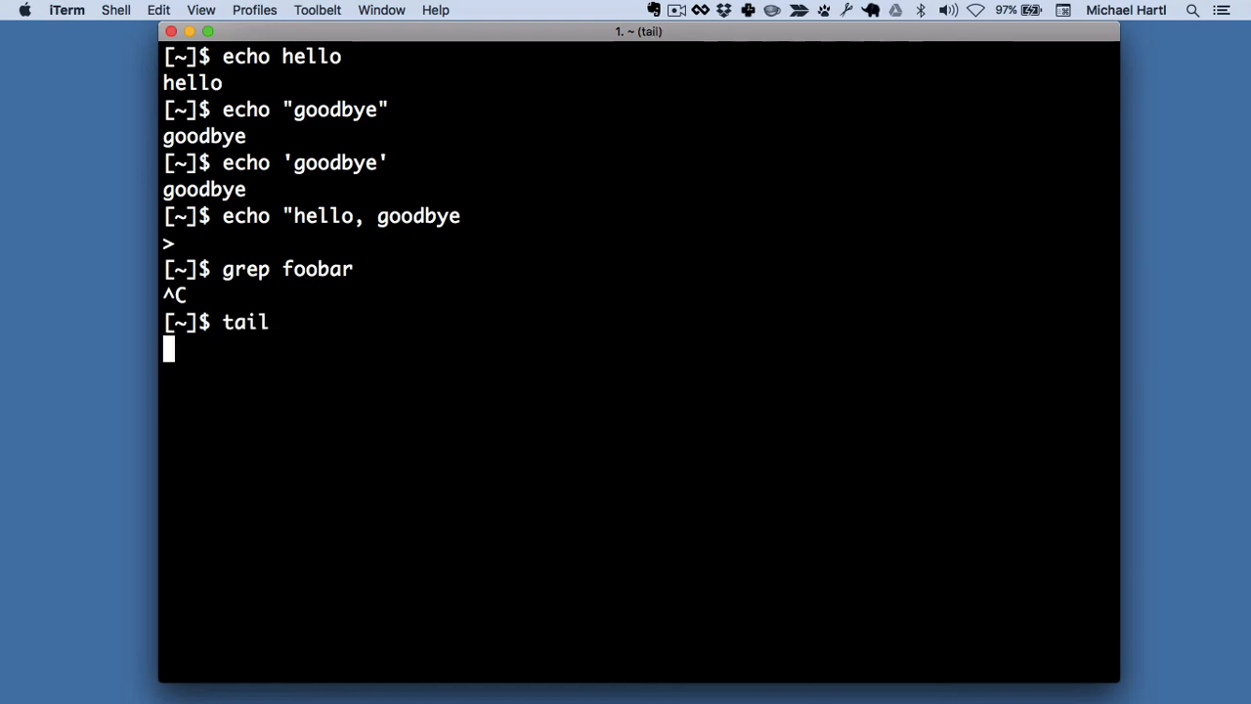
- Interrupt tail, run cat with no arguments, then interrupt it back to a fresh prompt
key("ctrl+c")
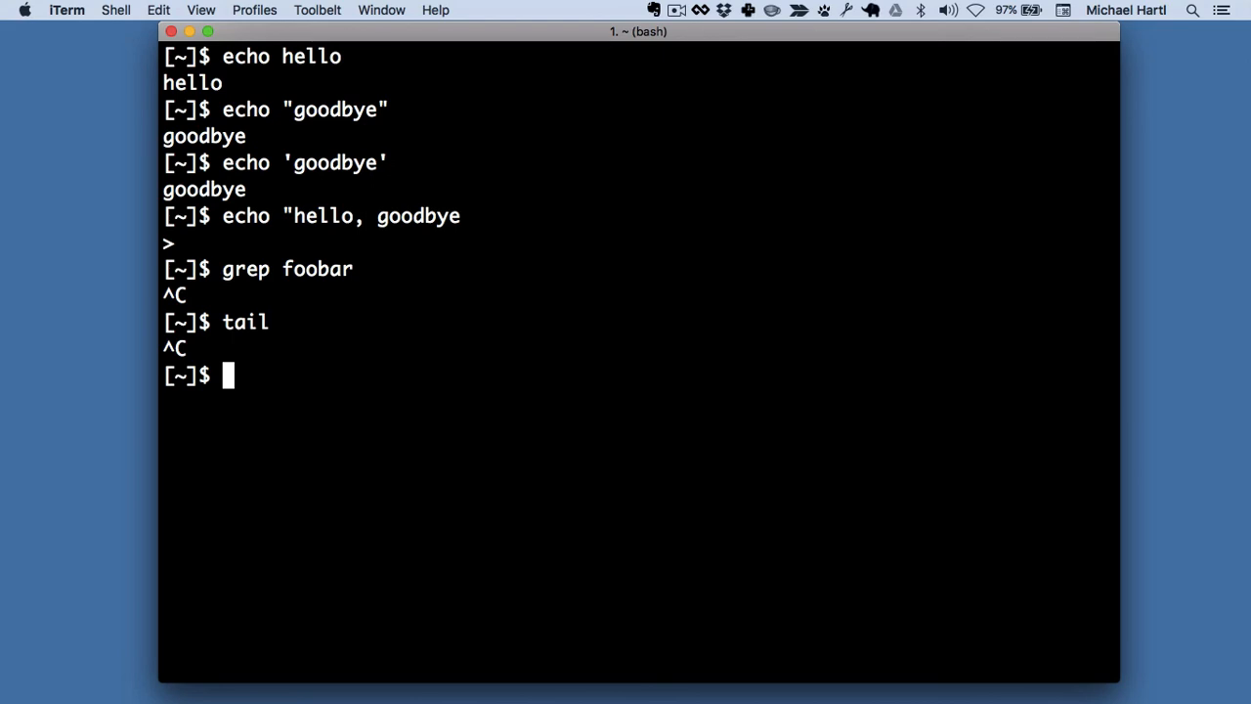
type("ca")
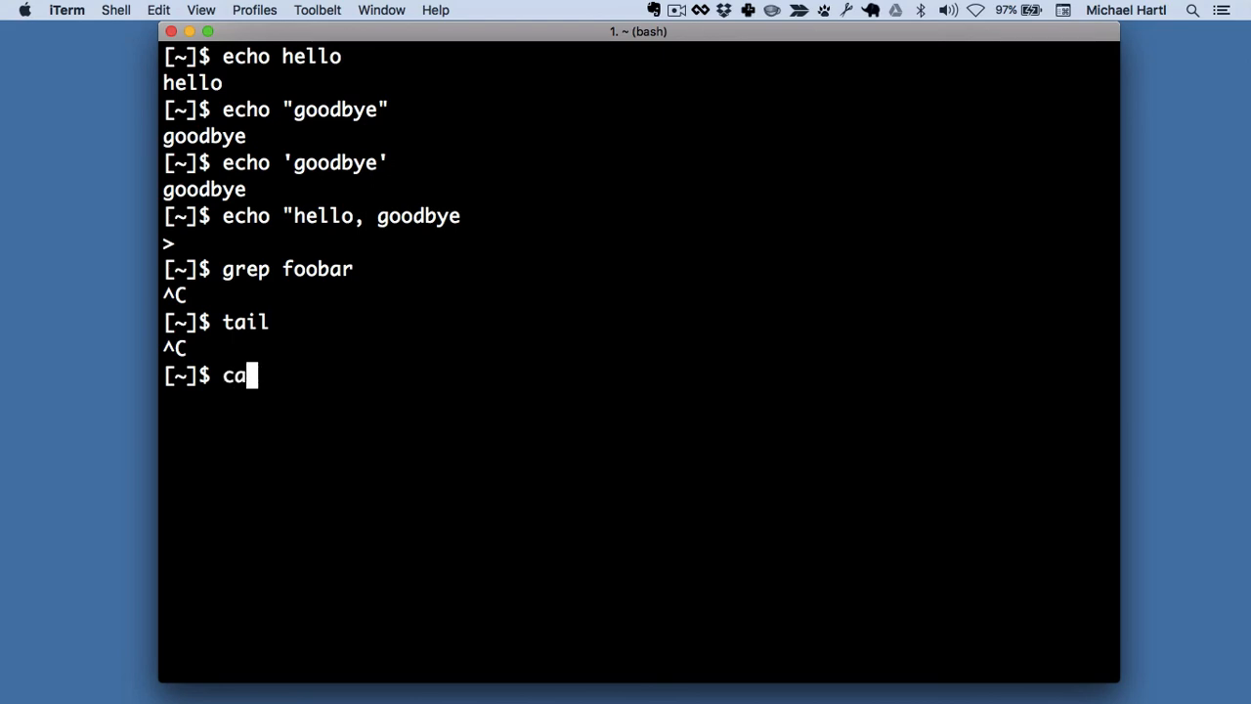
key("Return")
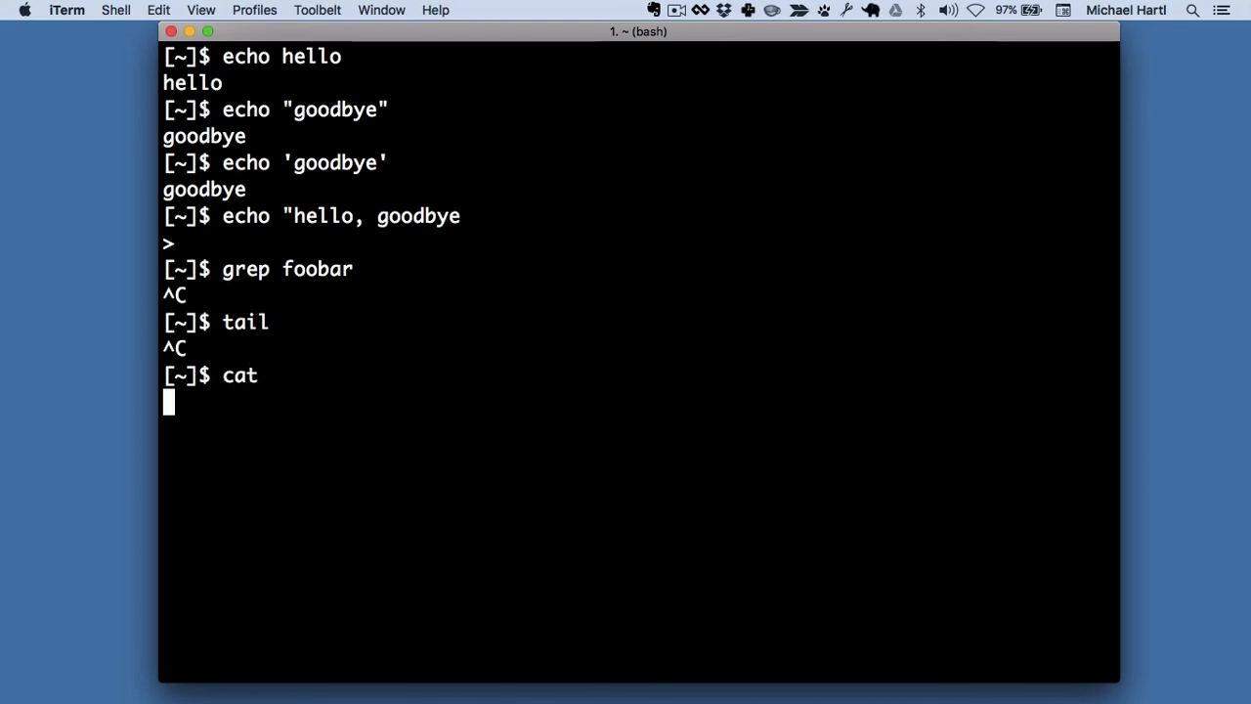
key("Return")
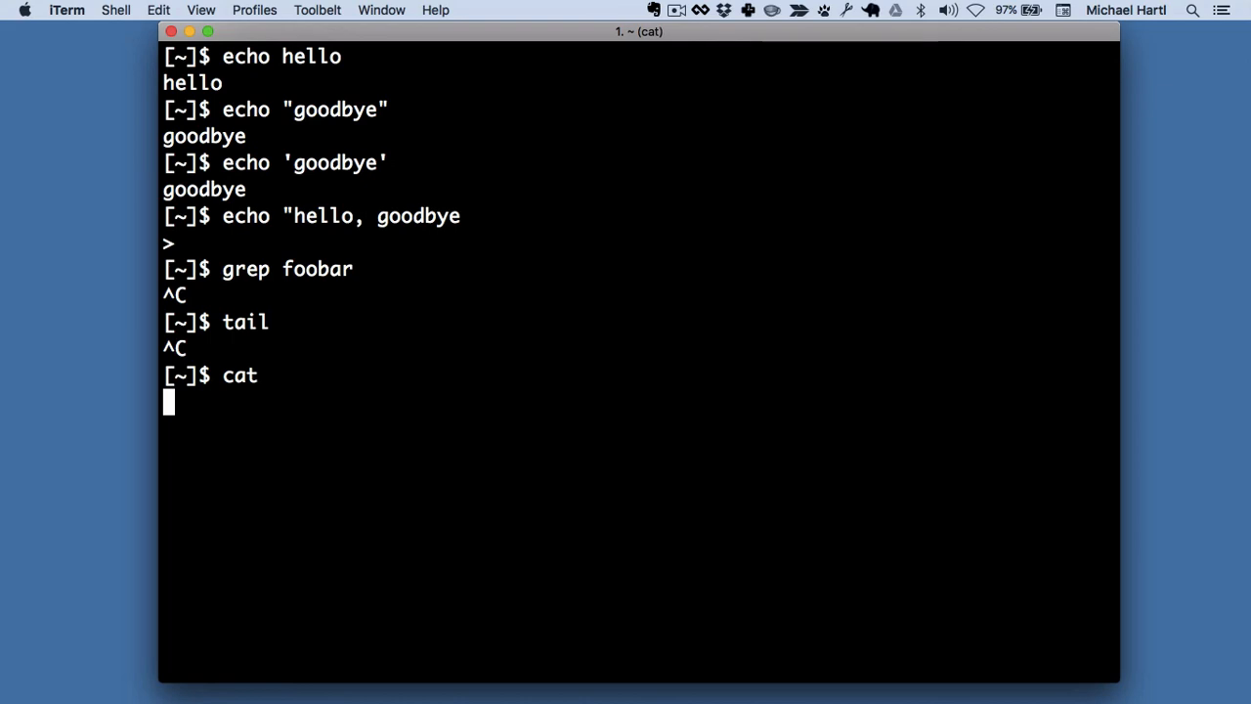
key("ctrl+c")
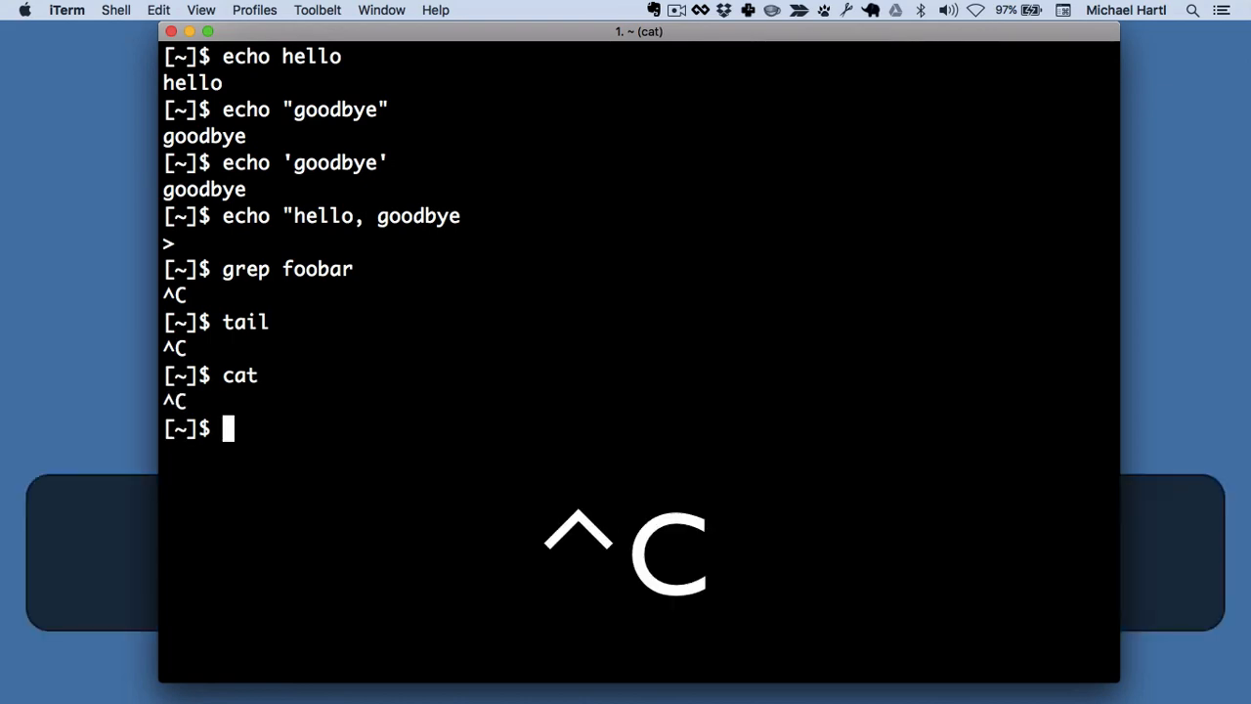